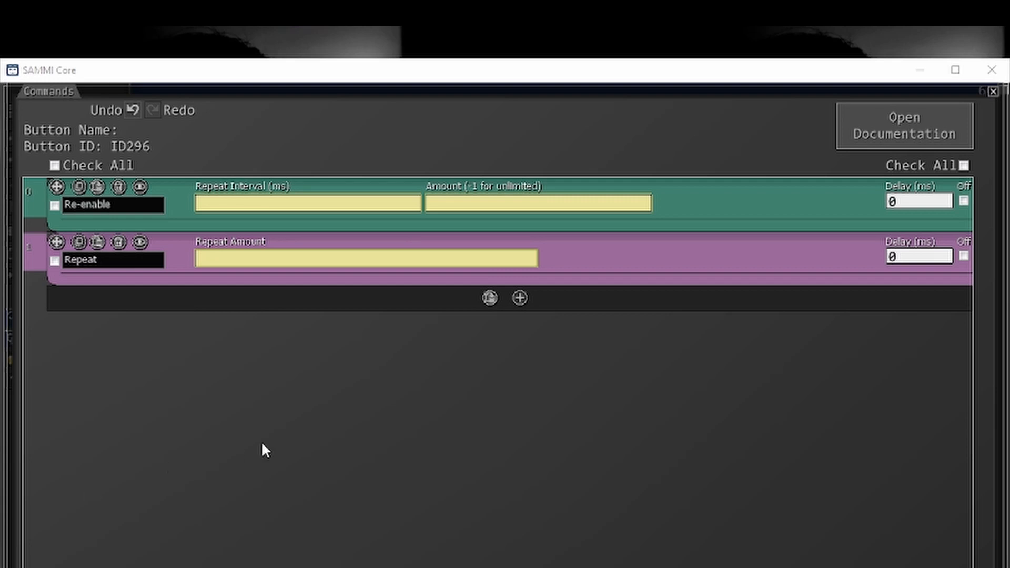
pyautogui.moveTo(304, 412)
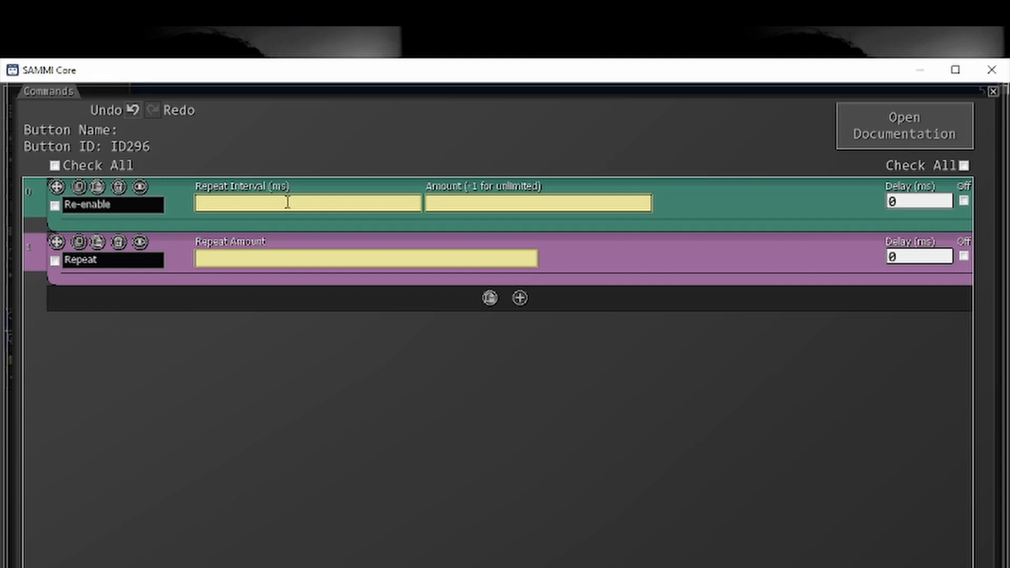
pyautogui.moveTo(252, 200)
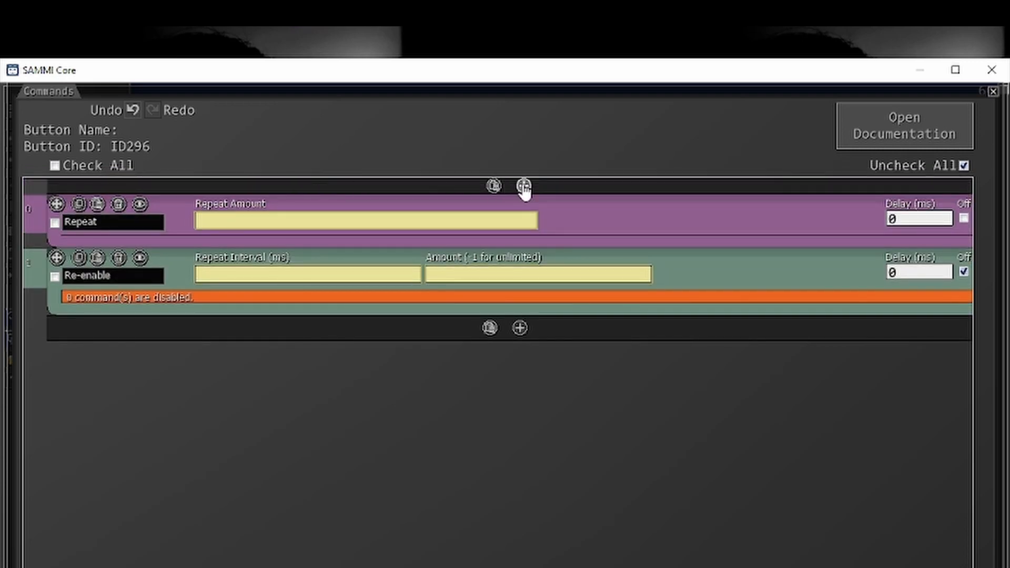
# Step: Add a Set Local Variable command setting counter = 0 and set the Repeat amount to 5
pyautogui.click(524, 186)
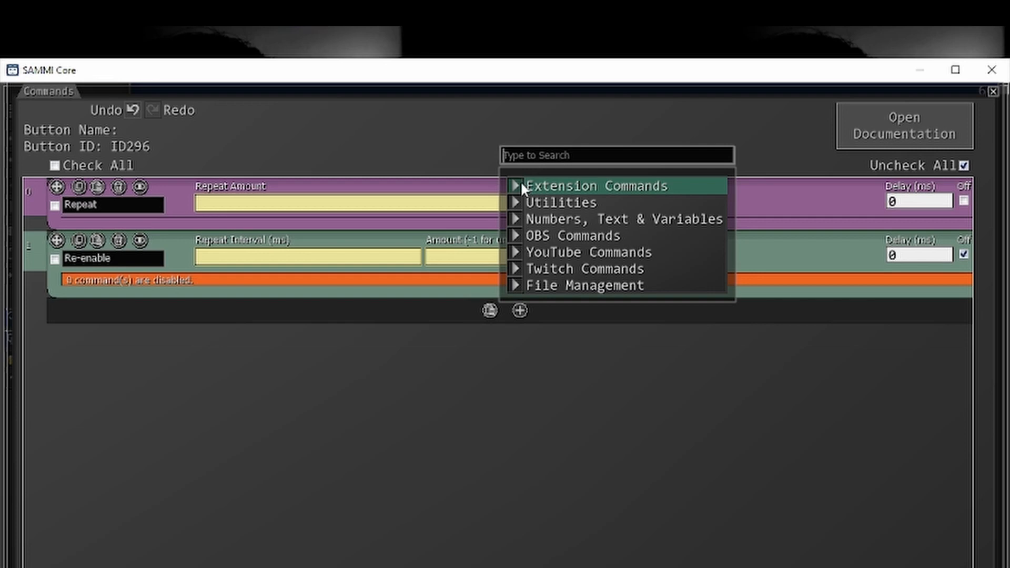
pyautogui.write('coun')
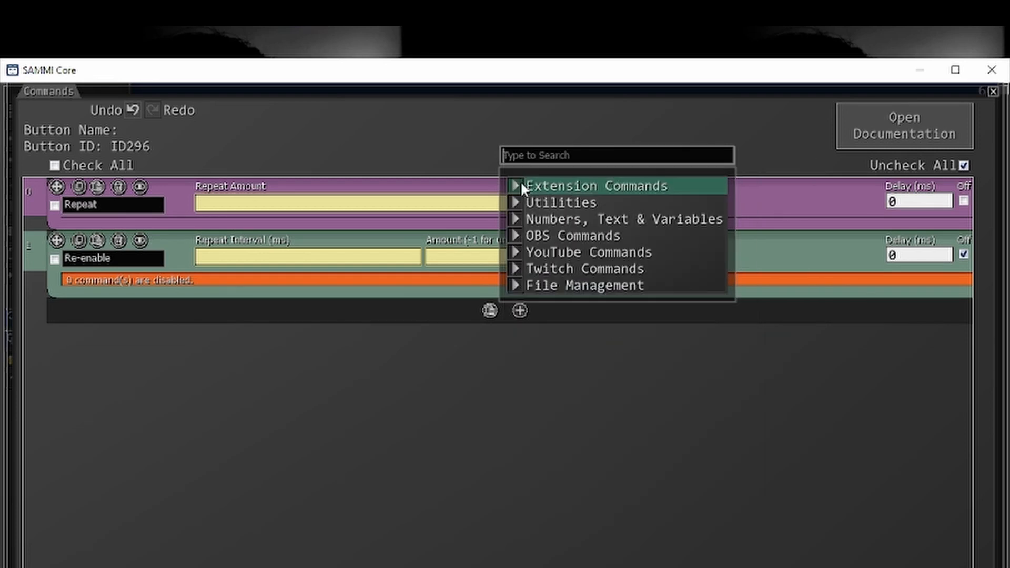
pyautogui.write('set')
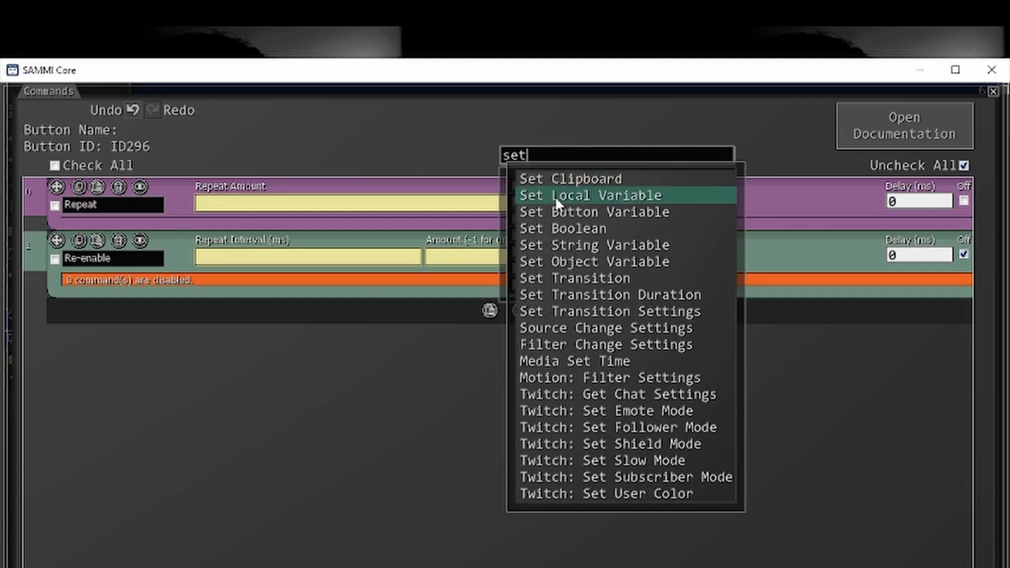
pyautogui.click(599, 196)
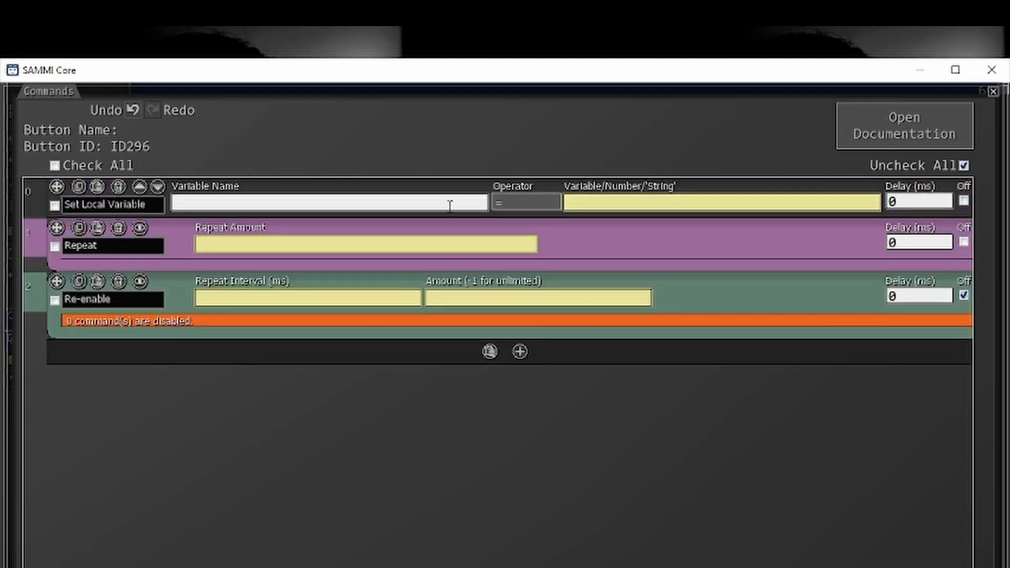
pyautogui.write('counter')
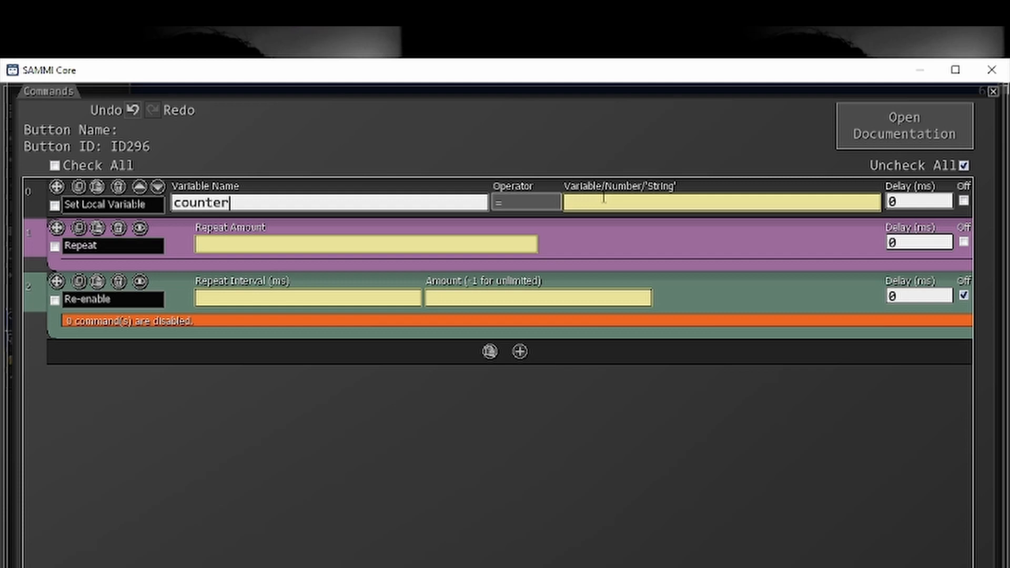
pyautogui.write('0')
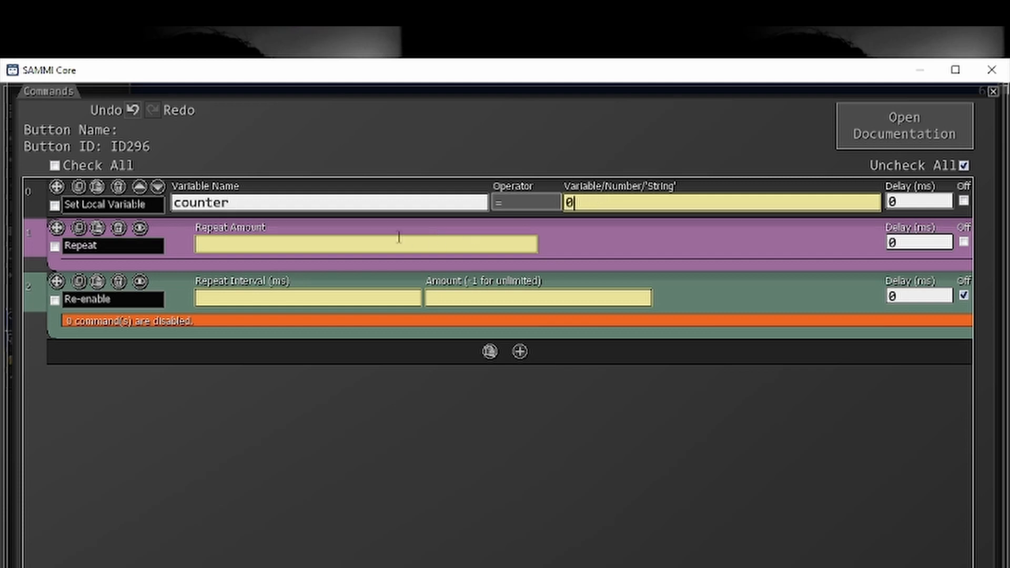
pyautogui.write('5')
pyautogui.write('se')
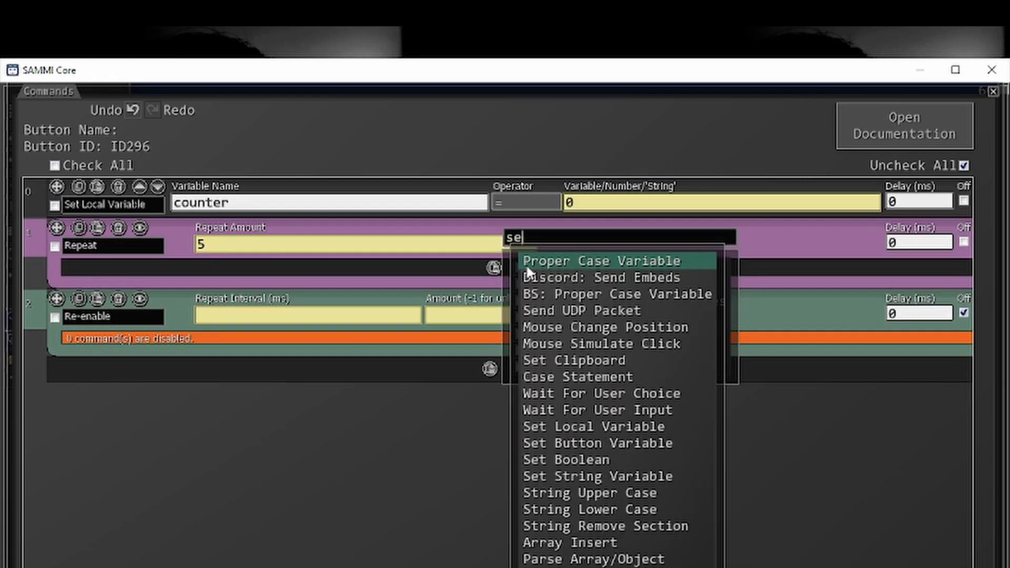
# Step: Add a Set Local Variable command inside Repeat that adds 1 to counter
pyautogui.click(594, 426)
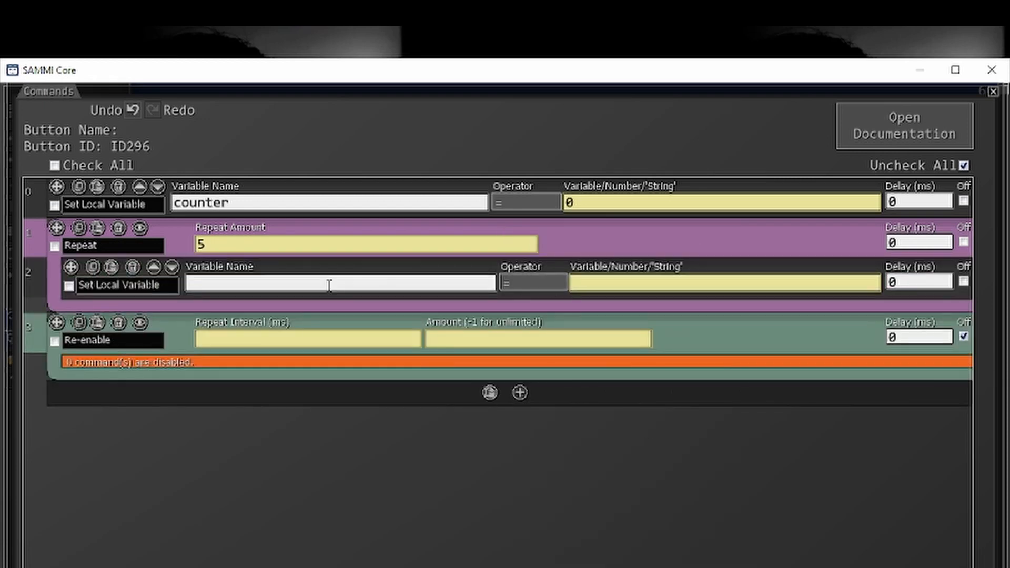
pyautogui.write('counter')
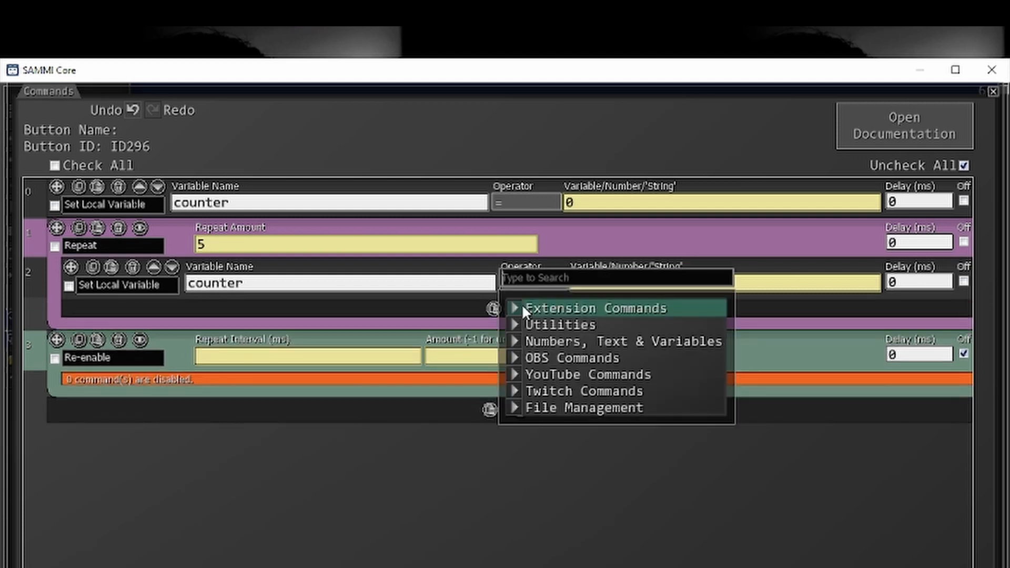
# Step: Add a Twitch chat message 'Counter value: /$counter$/' to channel falinere inside the loop
pyautogui.write('twitch')
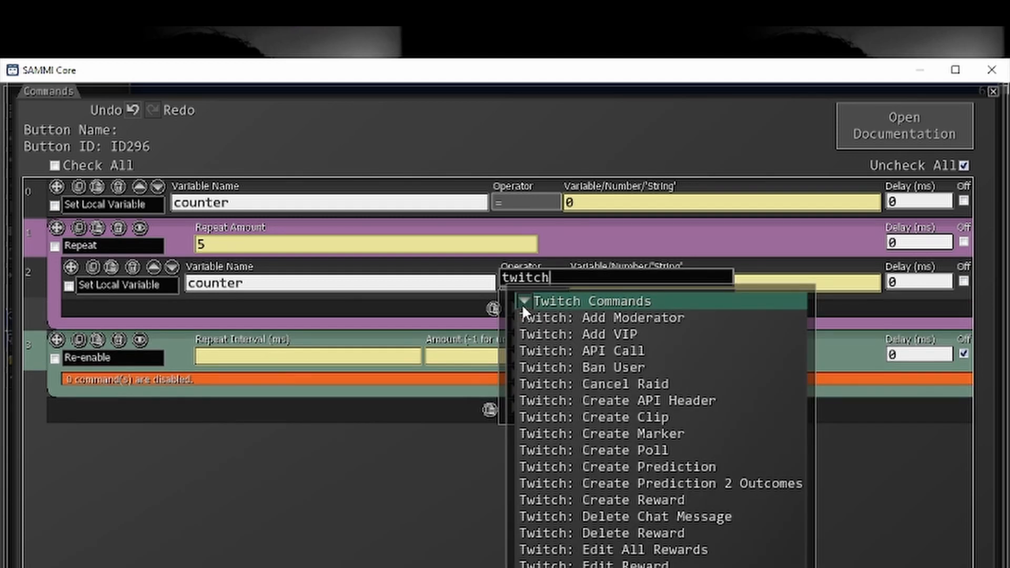
pyautogui.moveTo(635, 317)
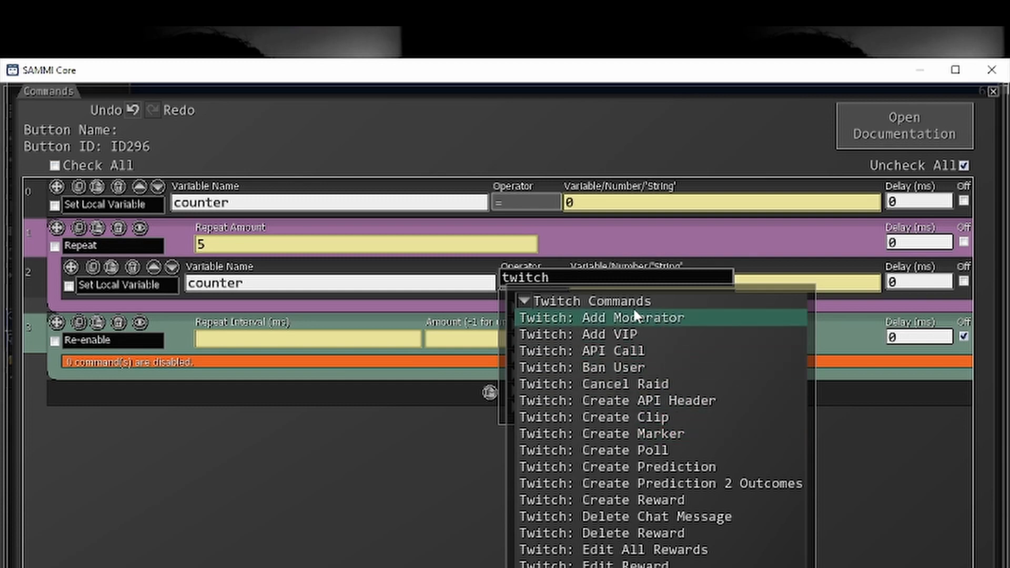
pyautogui.write('chat')
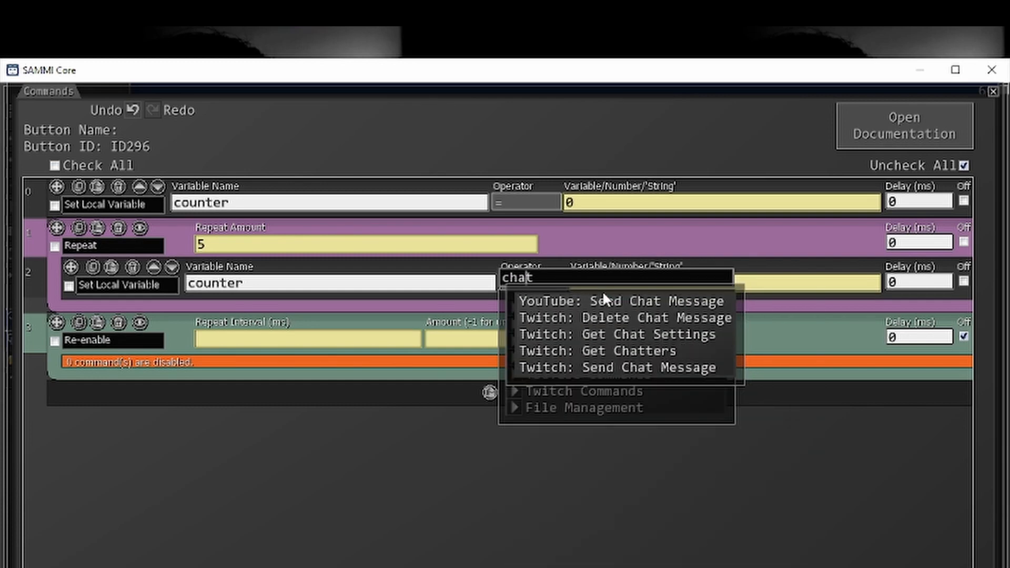
pyautogui.click(628, 367)
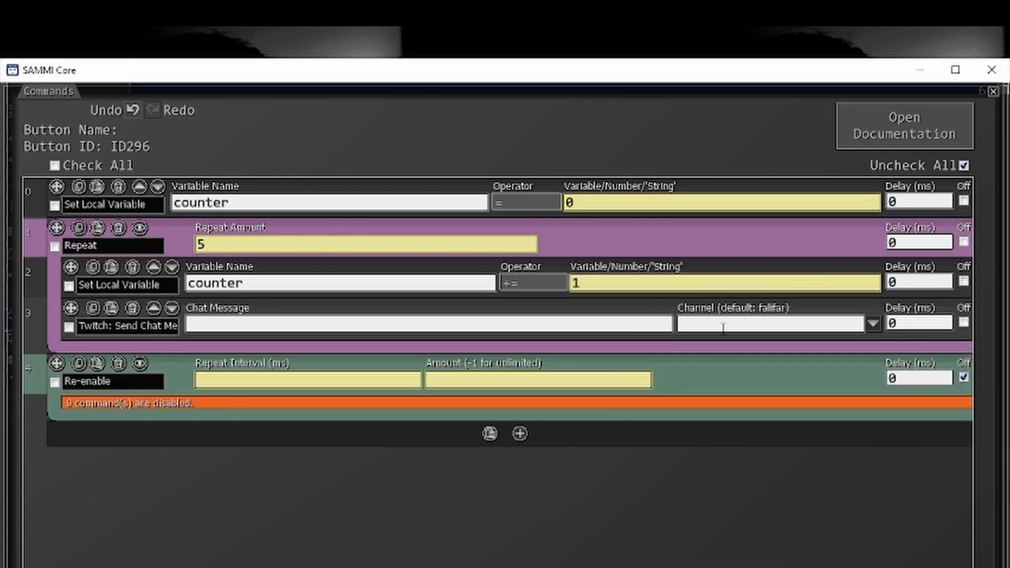
pyautogui.write('falinere')
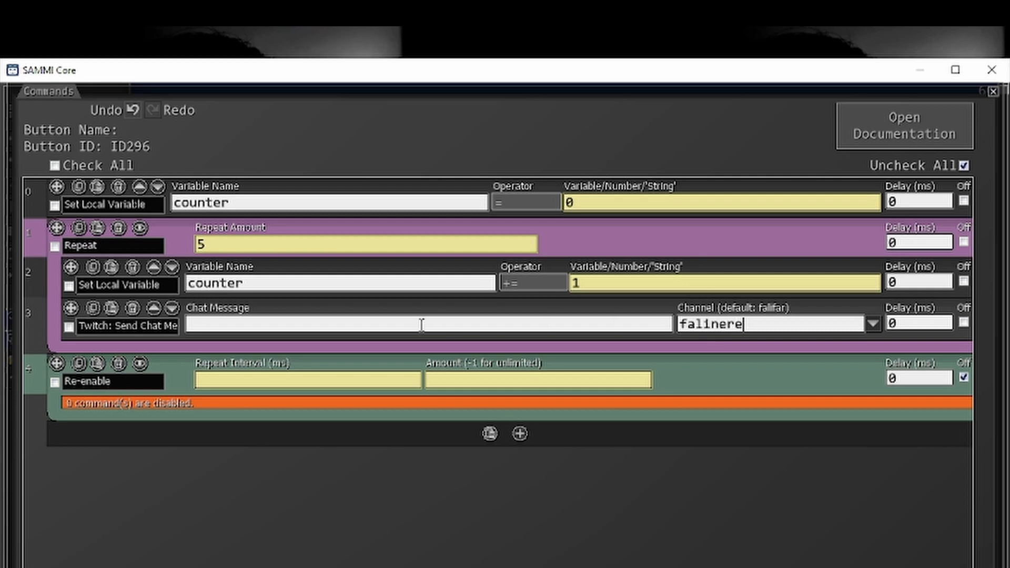
pyautogui.write('Counter')
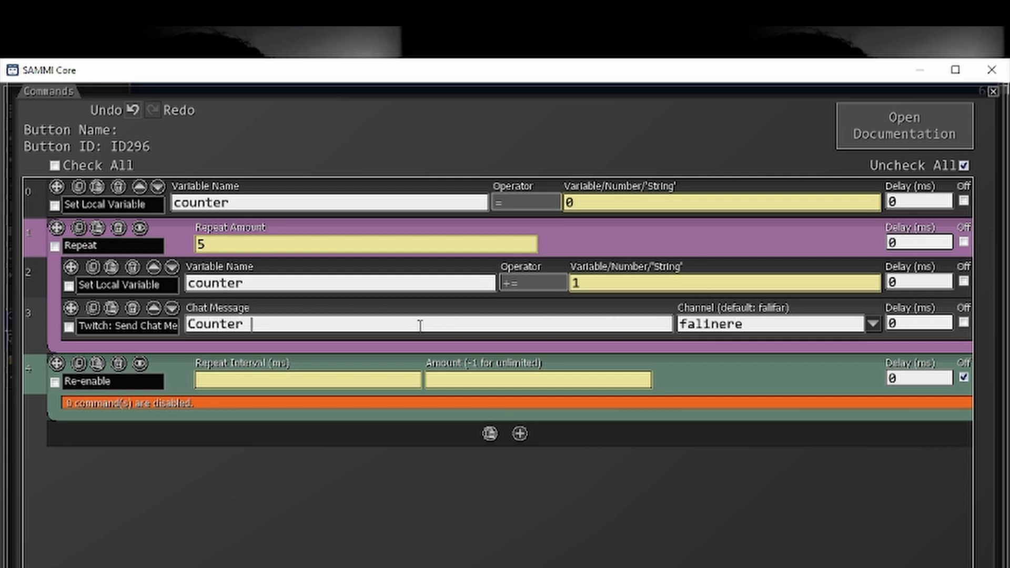
pyautogui.write('value')
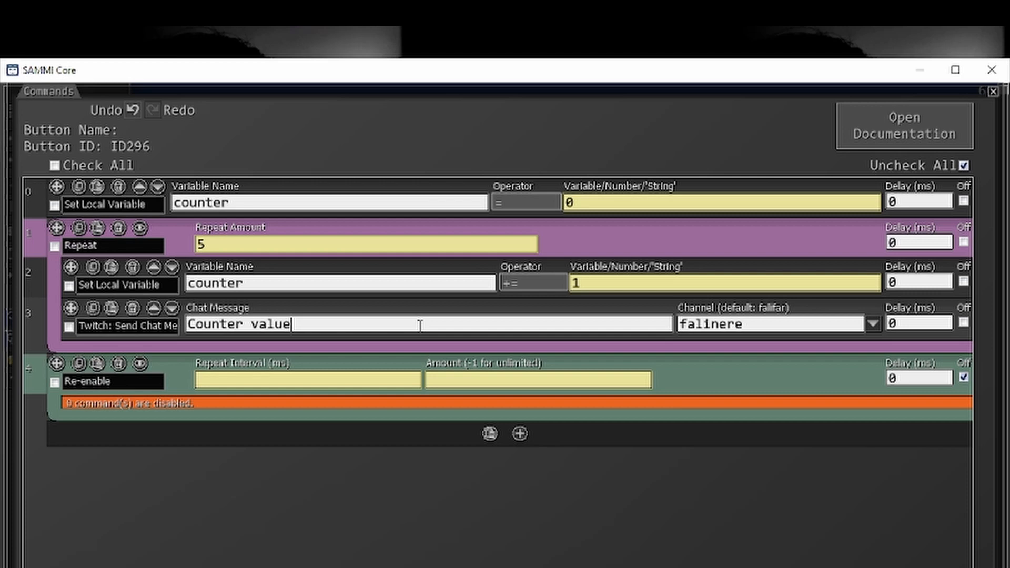
pyautogui.write(': /$$/')
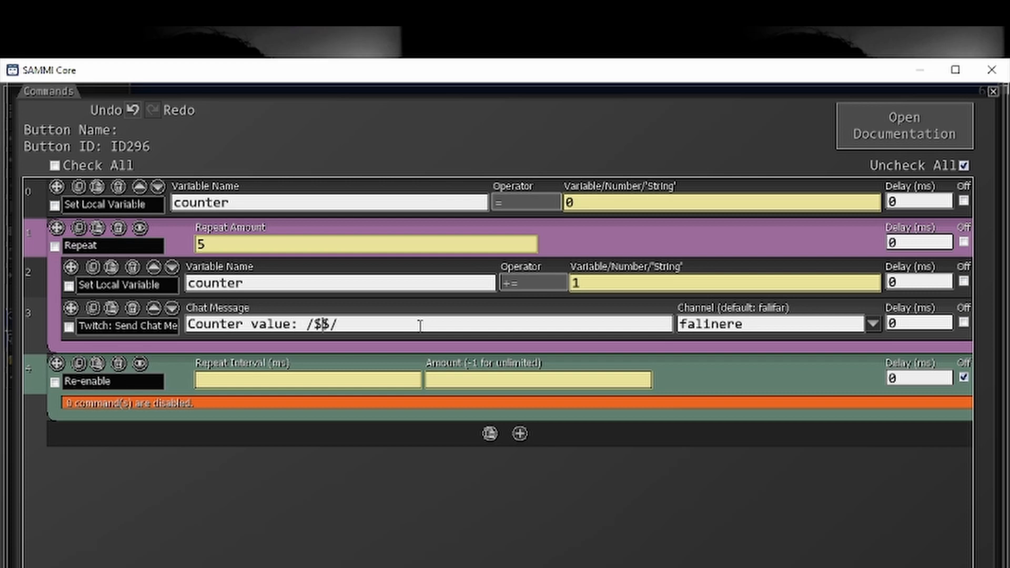
pyautogui.write('counter')
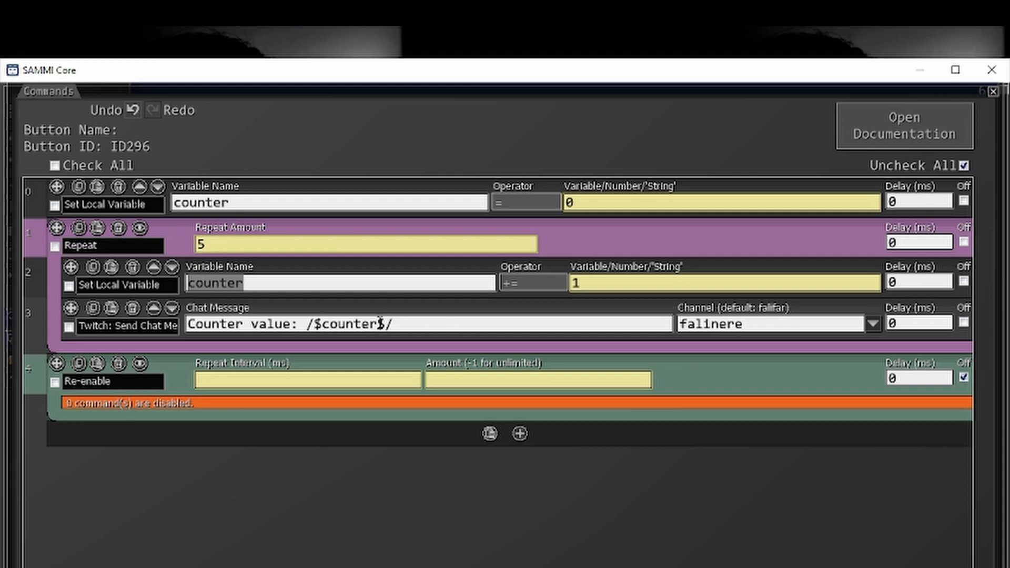
pyautogui.moveTo(533, 400)
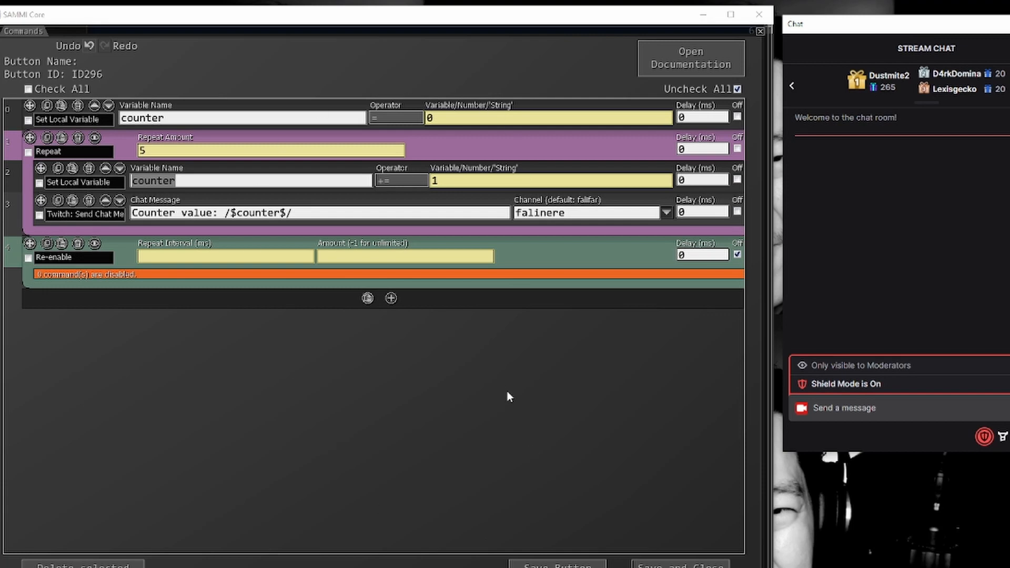
pyautogui.moveTo(515, 438)
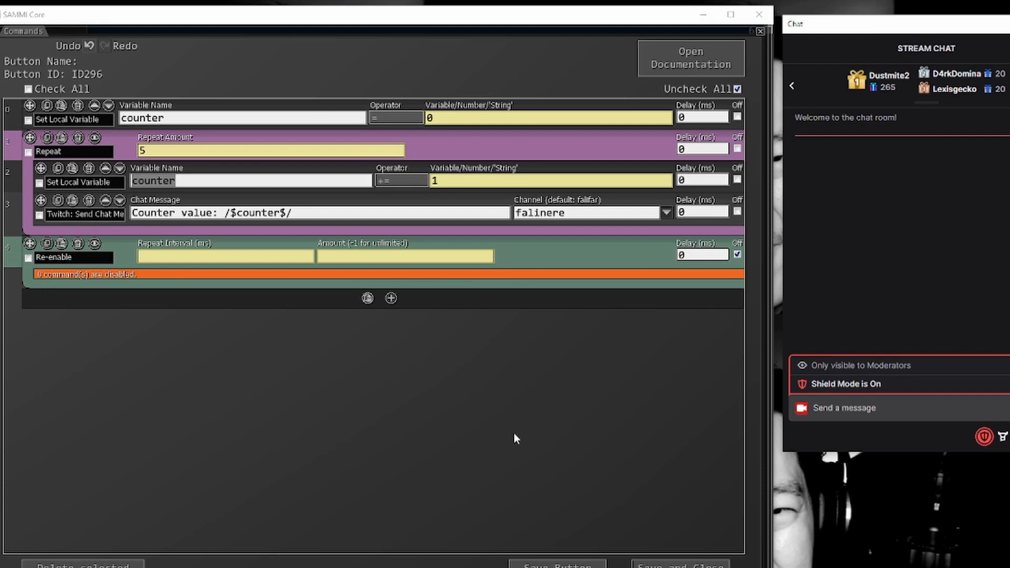
pyautogui.moveTo(562, 470)
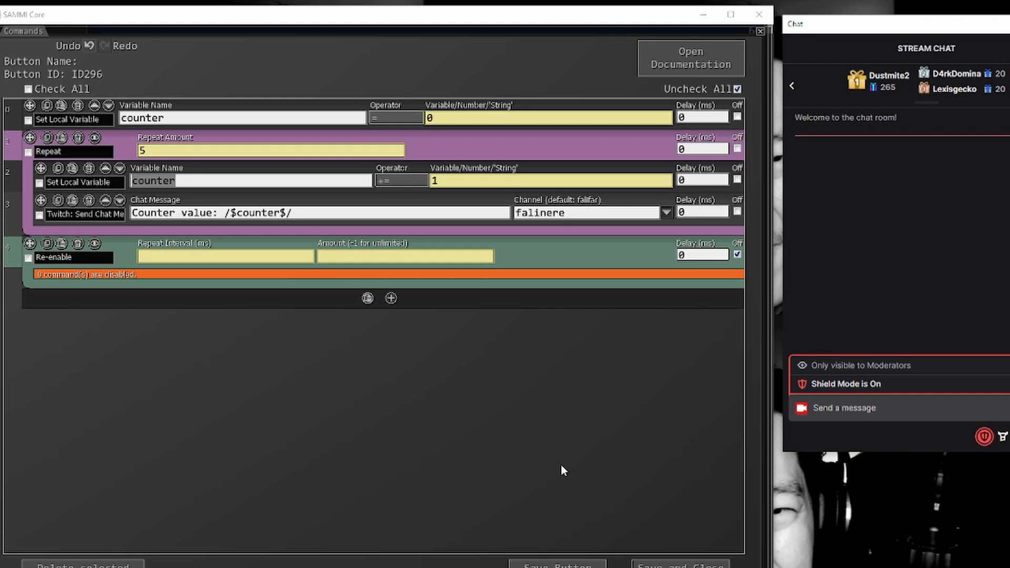
pyautogui.moveTo(563, 468)
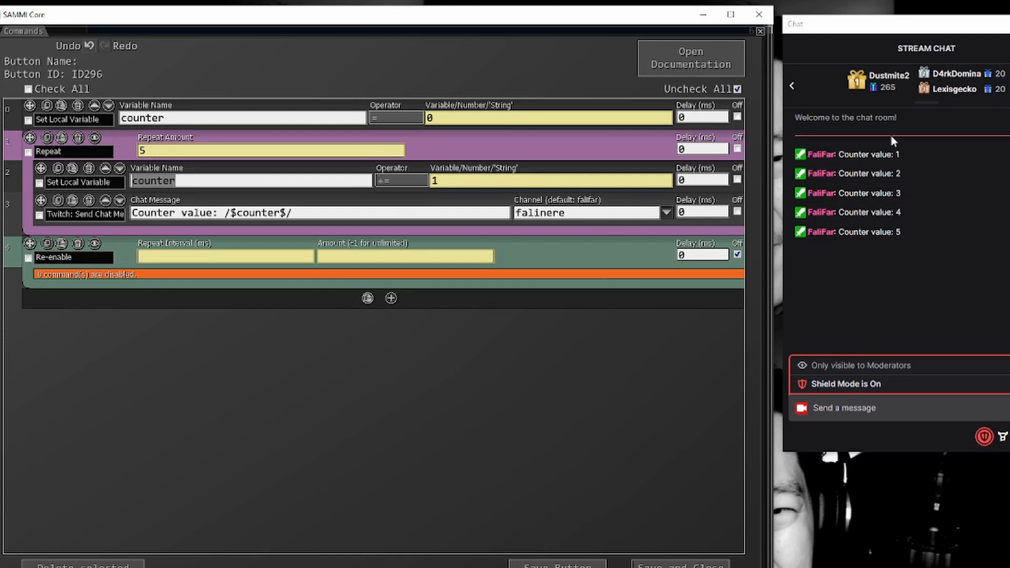
pyautogui.moveTo(620, 370)
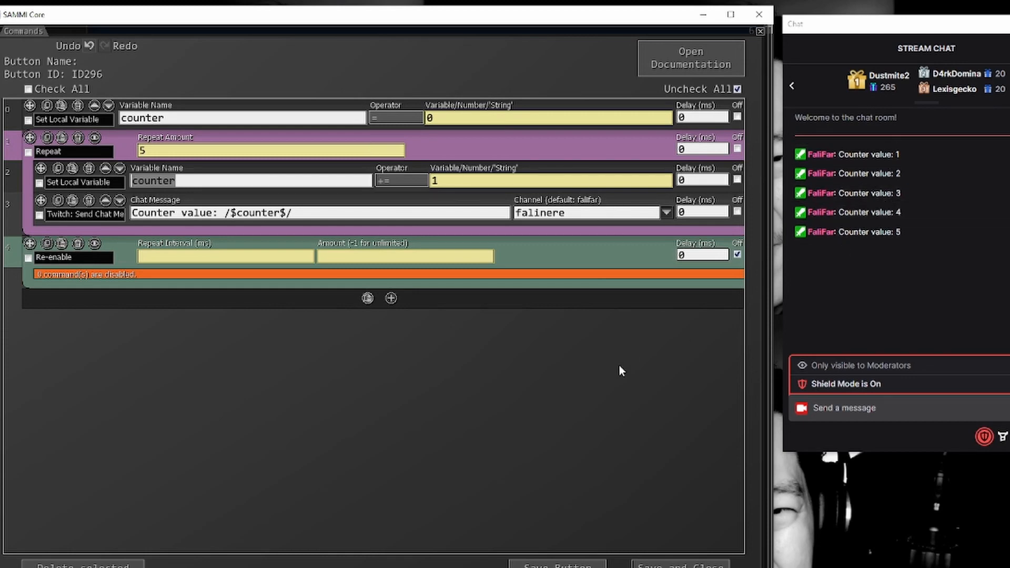
pyautogui.moveTo(392, 283)
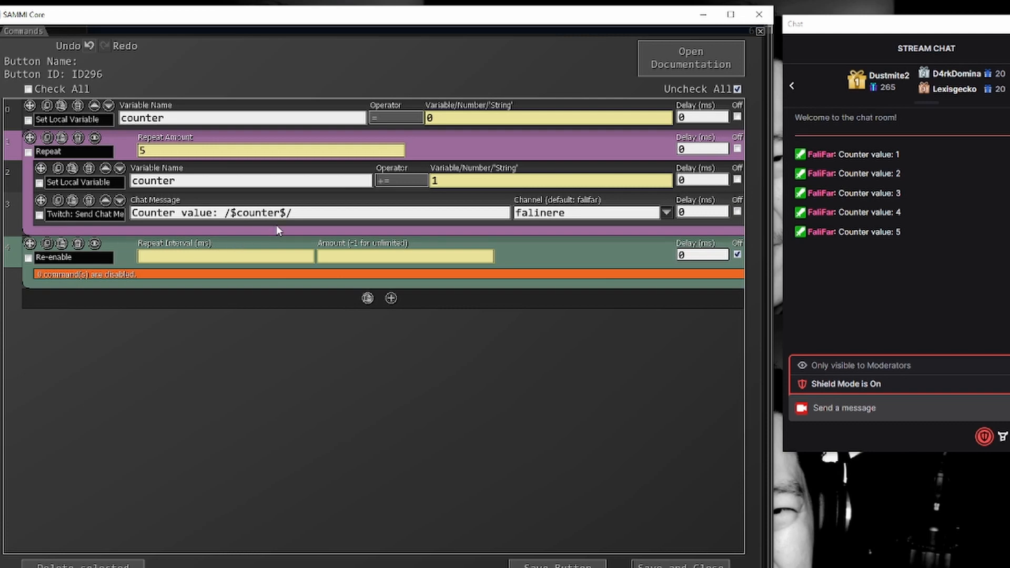
# Step: Add a Wait For Timeout of 1000 ms after the chat message inside Repeat
pyautogui.write('wait')
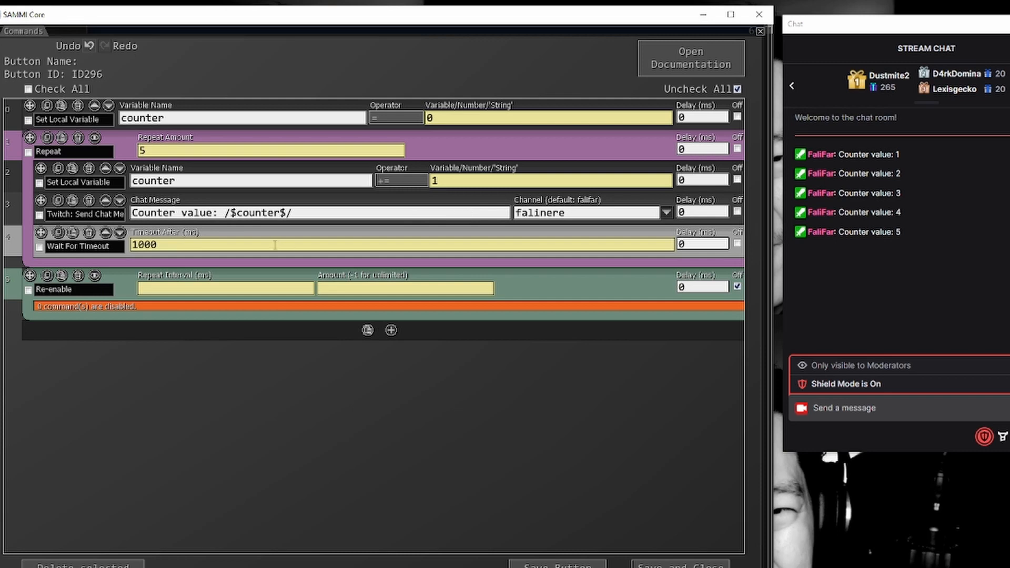
pyautogui.moveTo(566, 549)
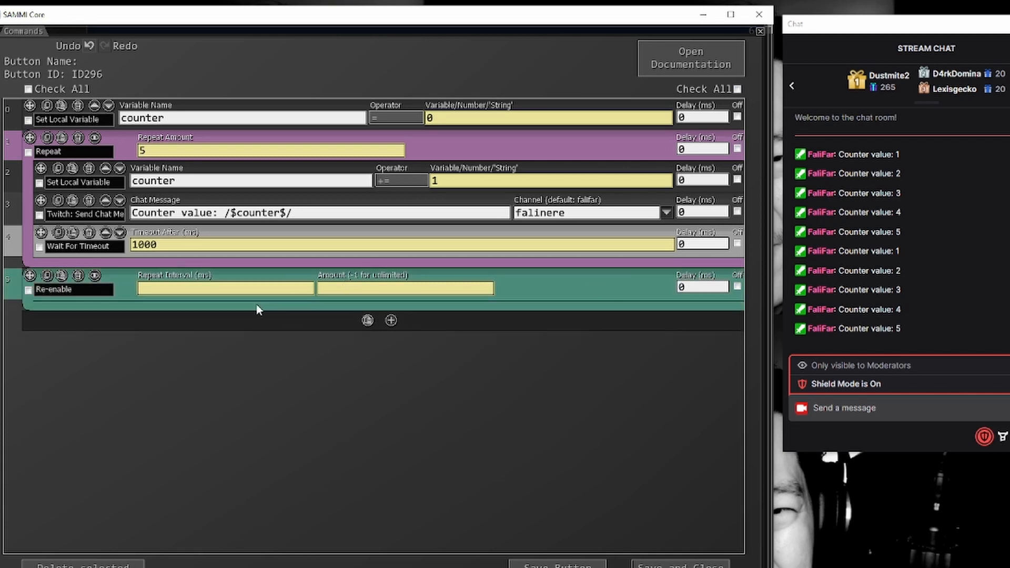
# Step: Set the Re-enable block to repeat 5 times at a 1000 ms interval
pyautogui.write('1000')
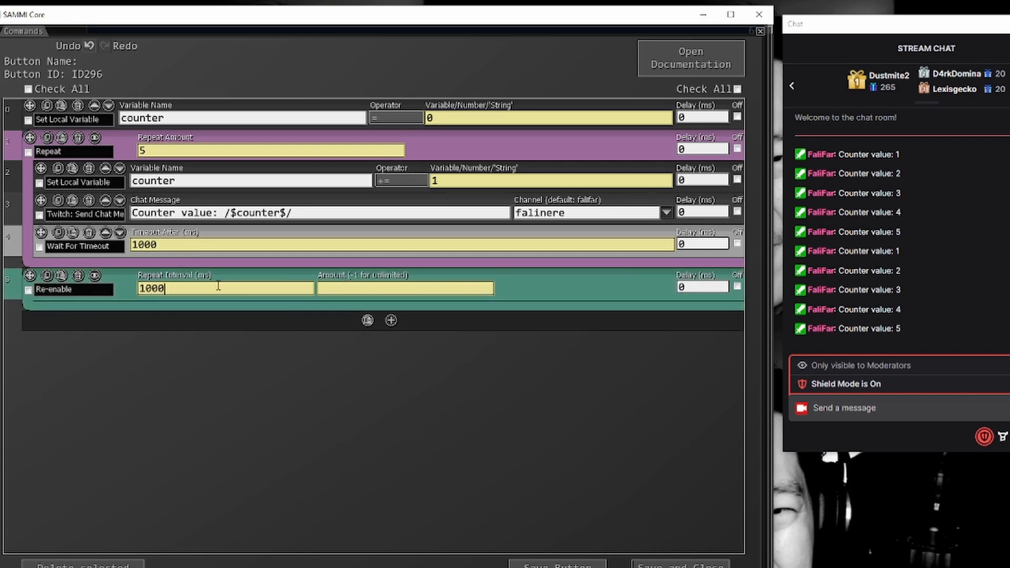
pyautogui.write('5')
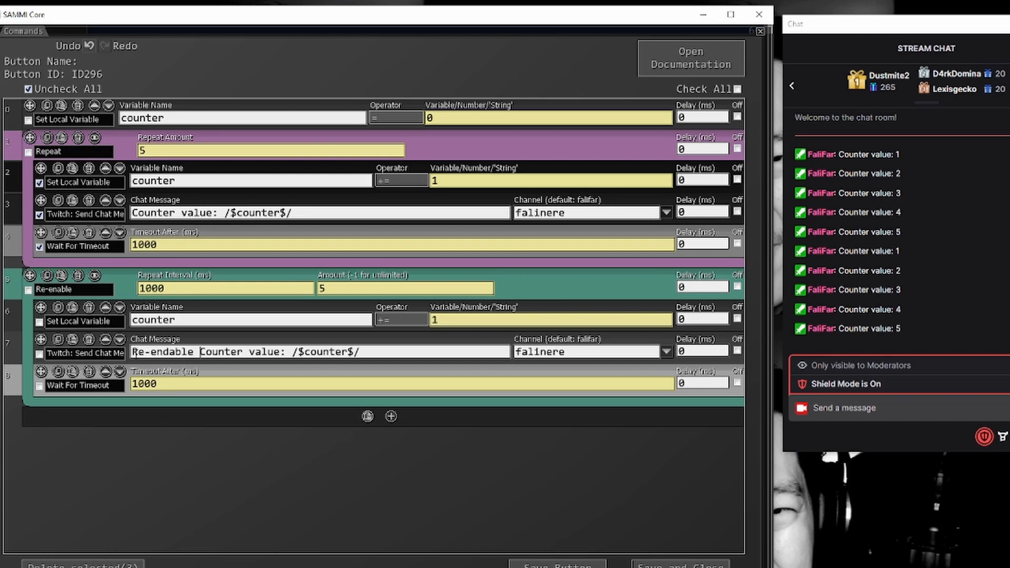
pyautogui.moveTo(712, 148)
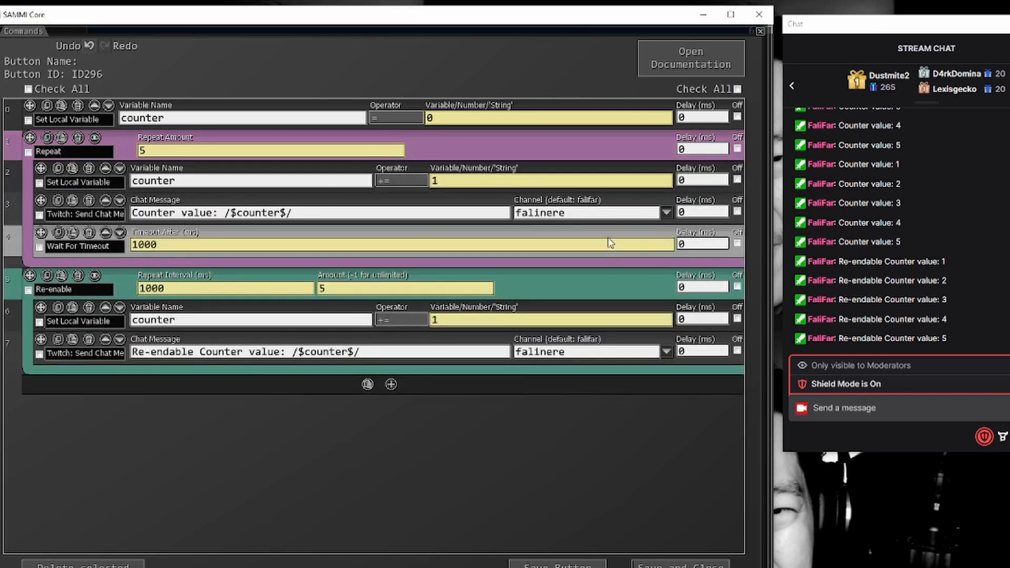
pyautogui.moveTo(307, 317)
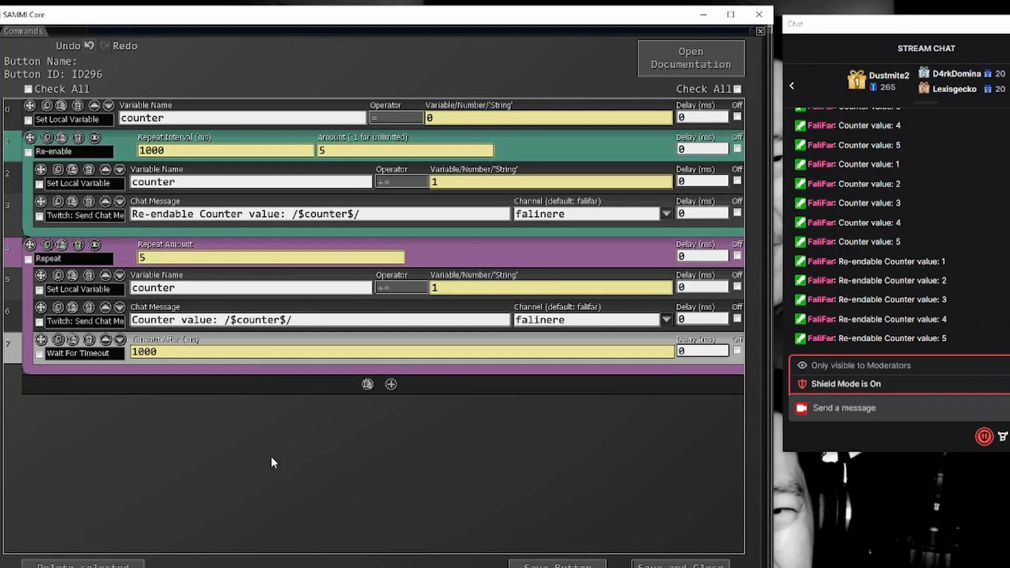
pyautogui.moveTo(437, 256)
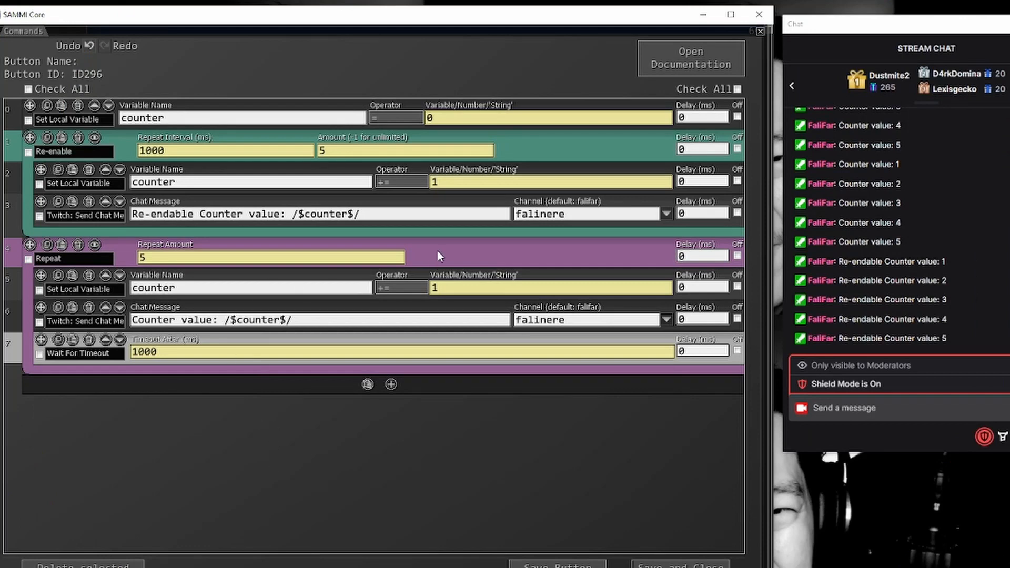
pyautogui.moveTo(462, 264)
pyautogui.write('Counting Done!')
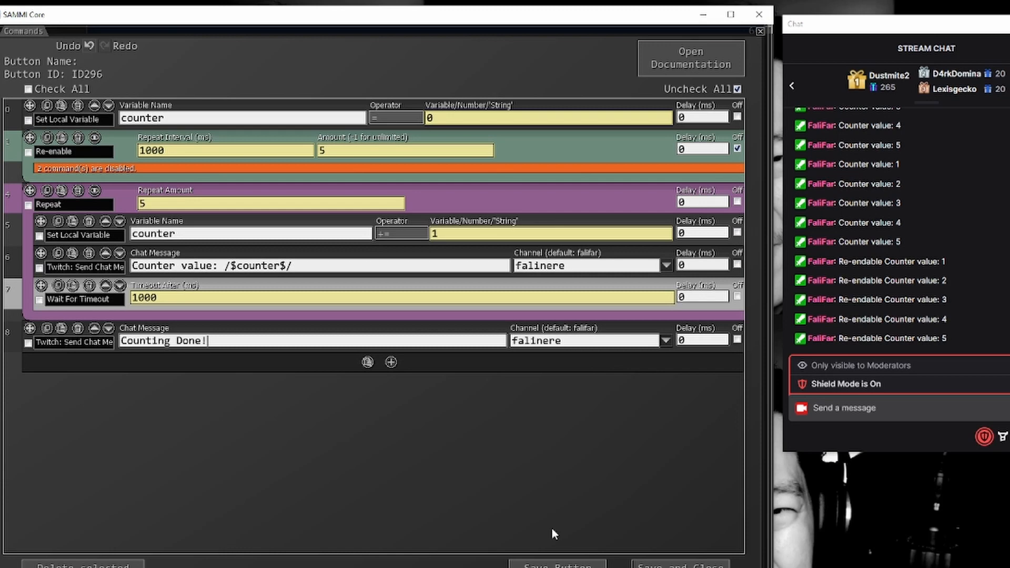
pyautogui.moveTo(45, 383)
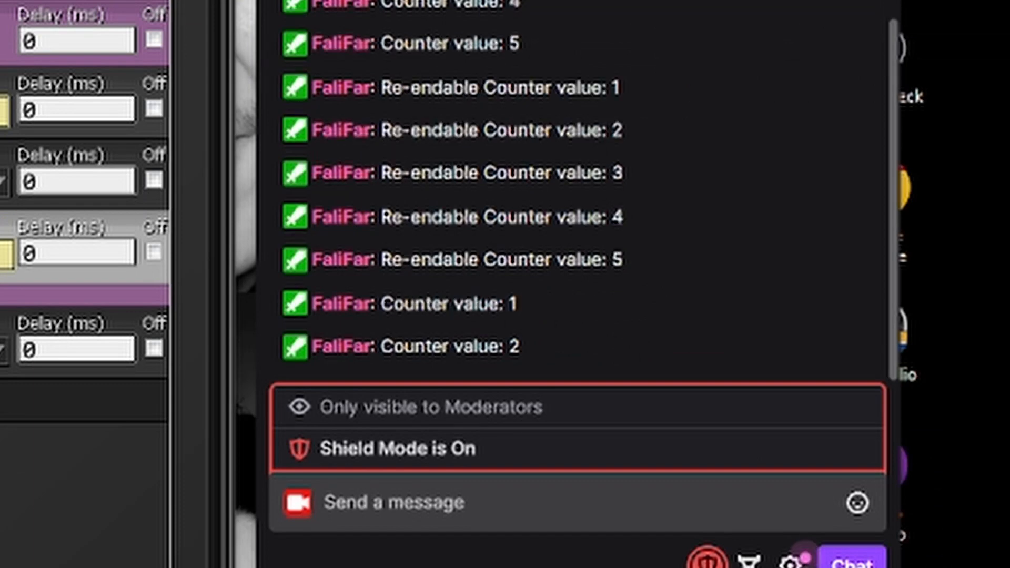
# Step: Scroll down the command list to reach the loop blocks
pyautogui.scroll(-3)
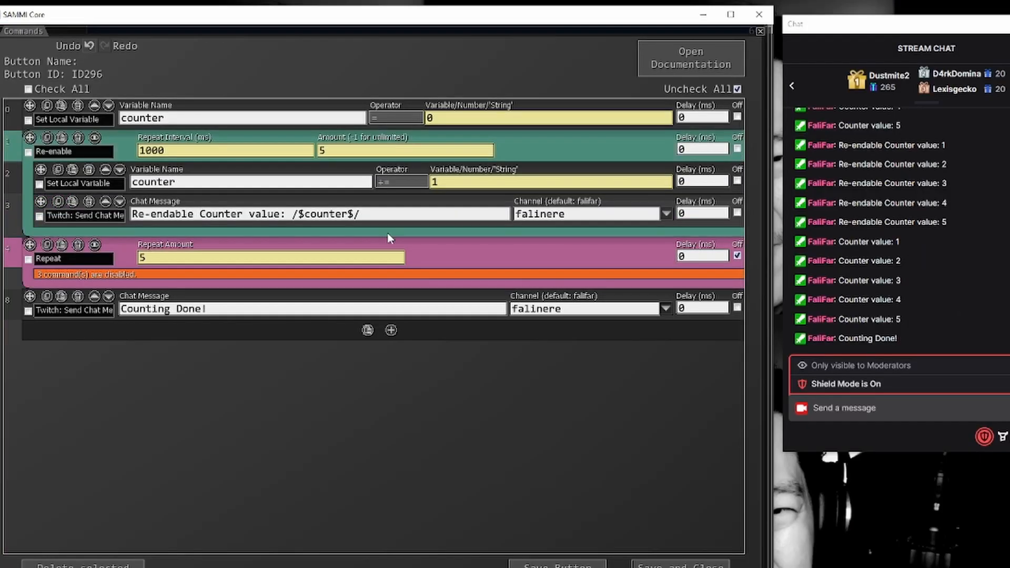
pyautogui.moveTo(263, 298)
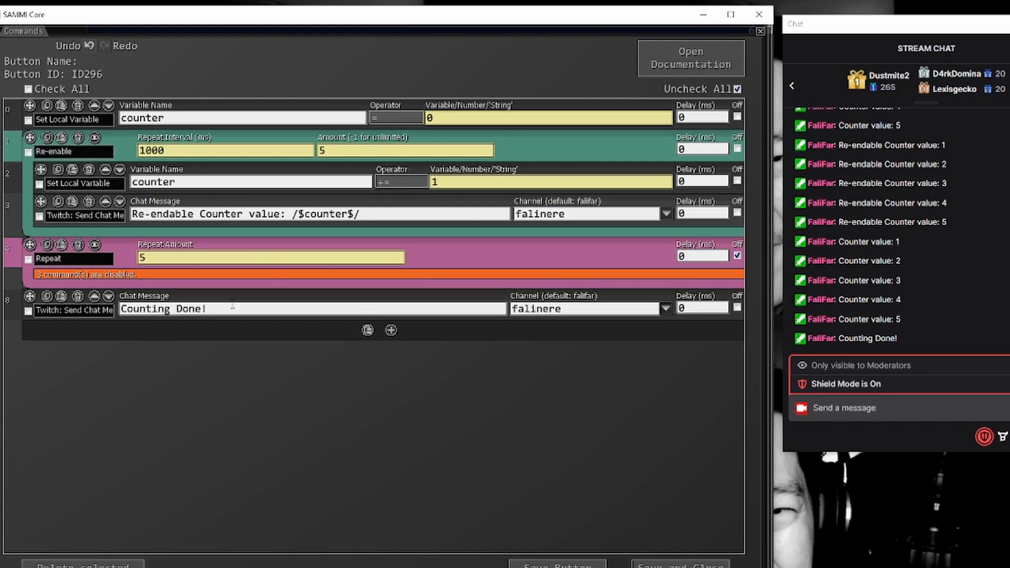
pyautogui.moveTo(239, 198)
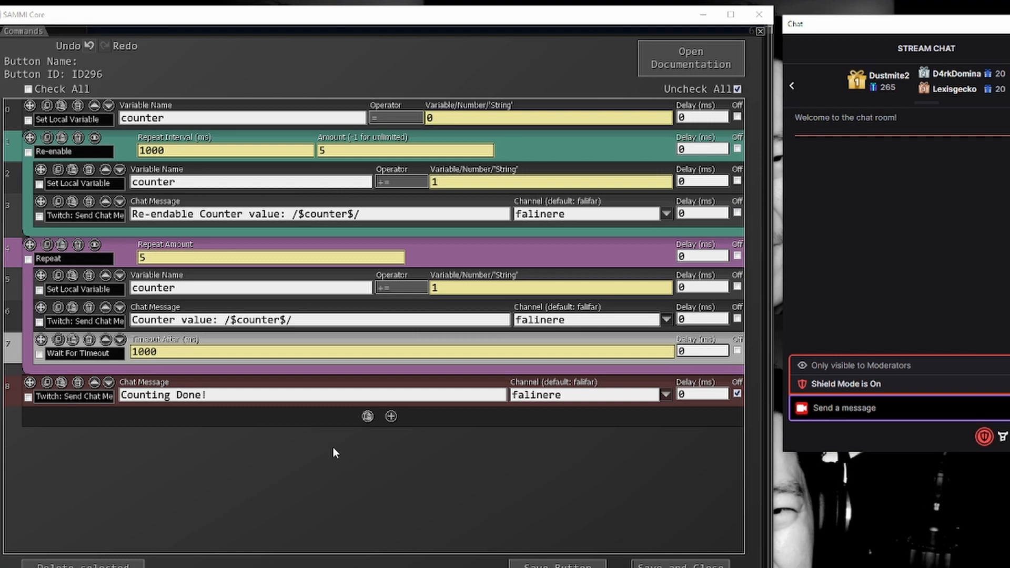
pyautogui.moveTo(171, 125)
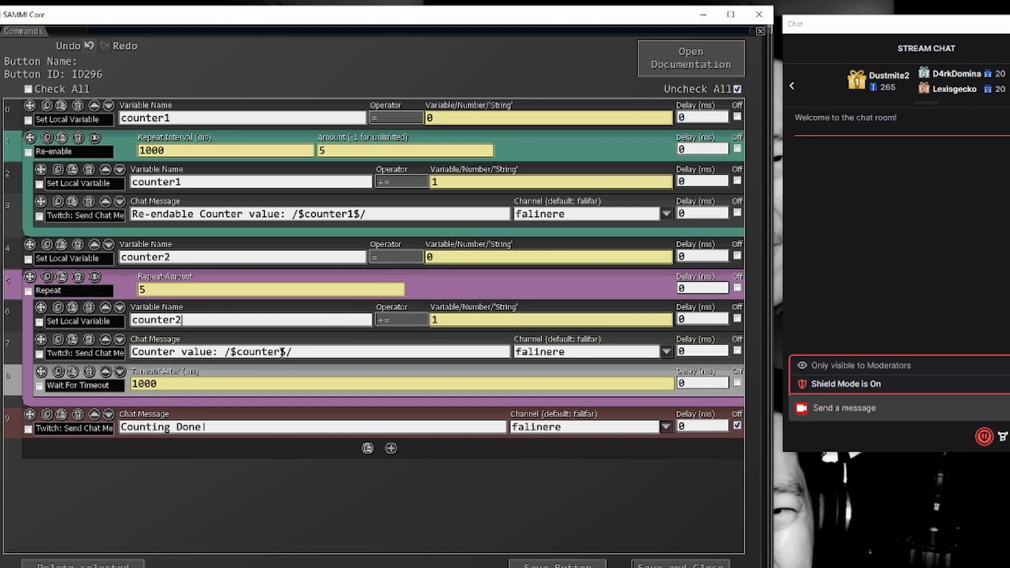
# Step: Rename the Repeat loop's variable to counter2
pyautogui.write('2')
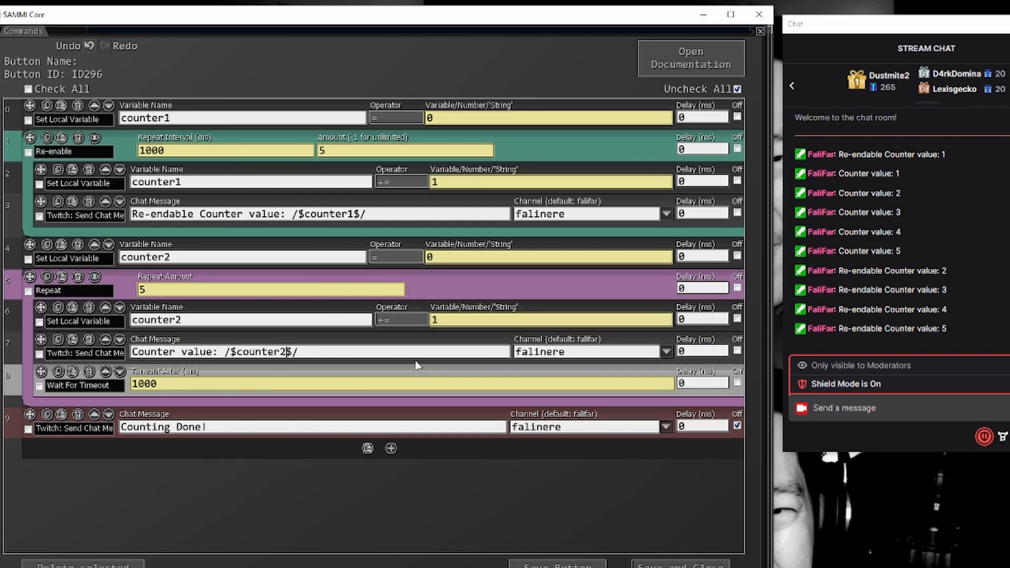
pyautogui.moveTo(468, 232)
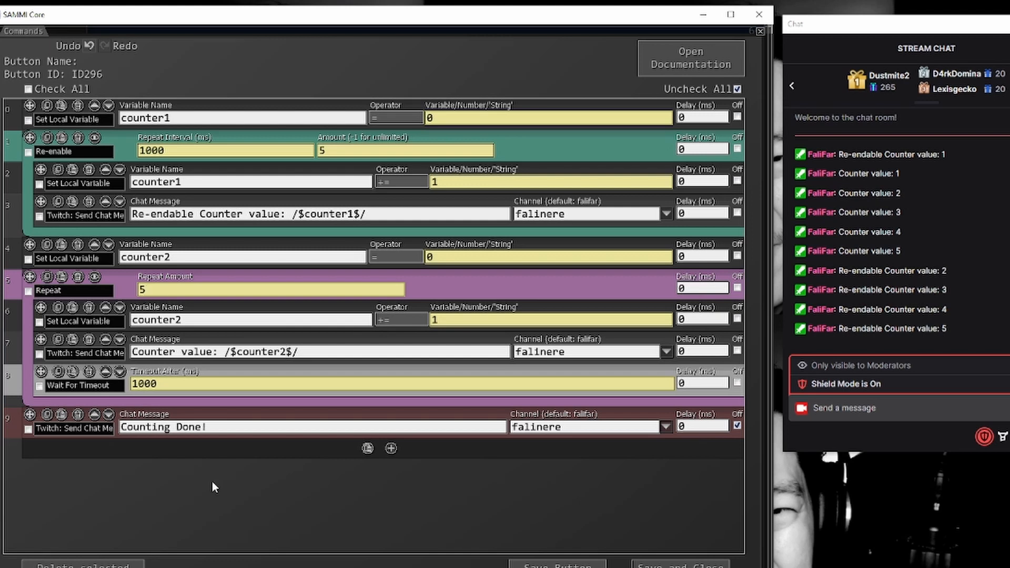
pyautogui.moveTo(477, 291)
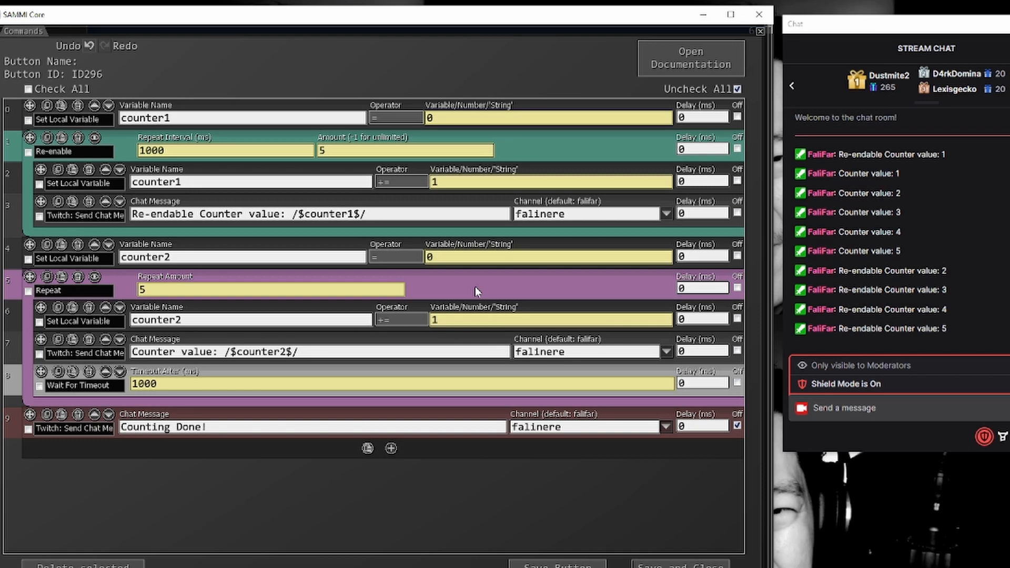
pyautogui.moveTo(476, 300)
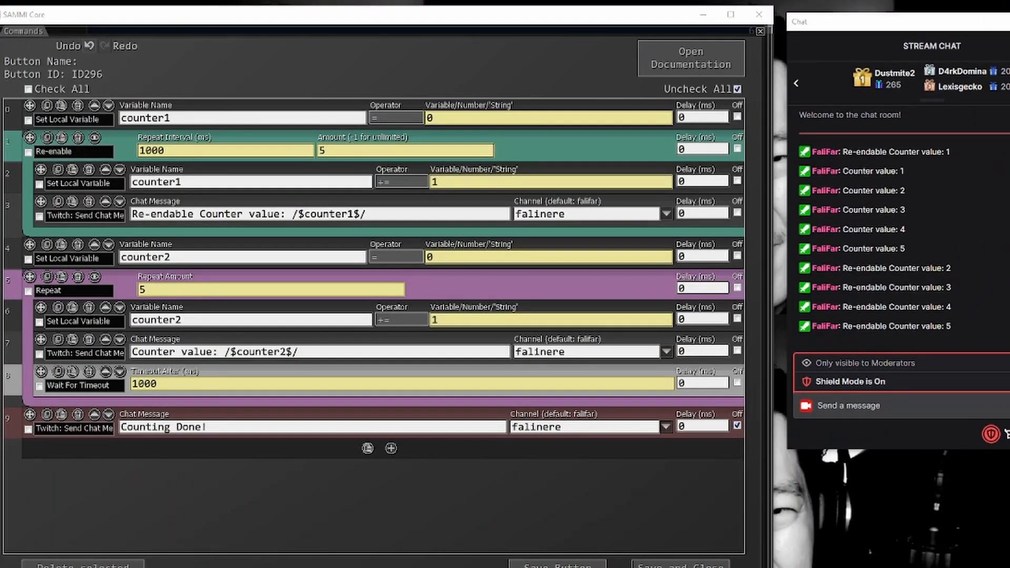
pyautogui.moveTo(156, 537)
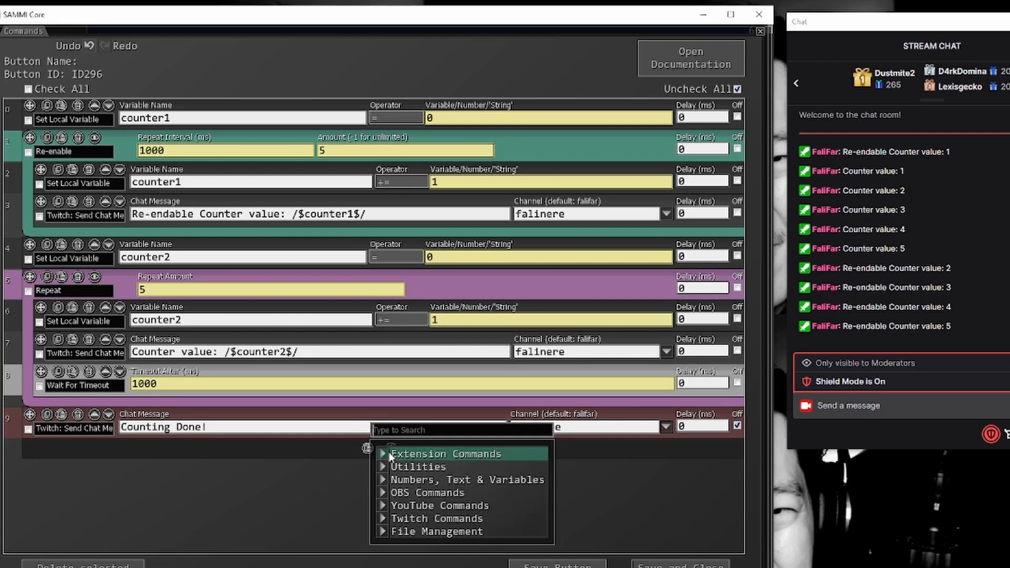
# Step: Add a Break inside Repeat that exits when counter2 >= 3
pyautogui.write('break')
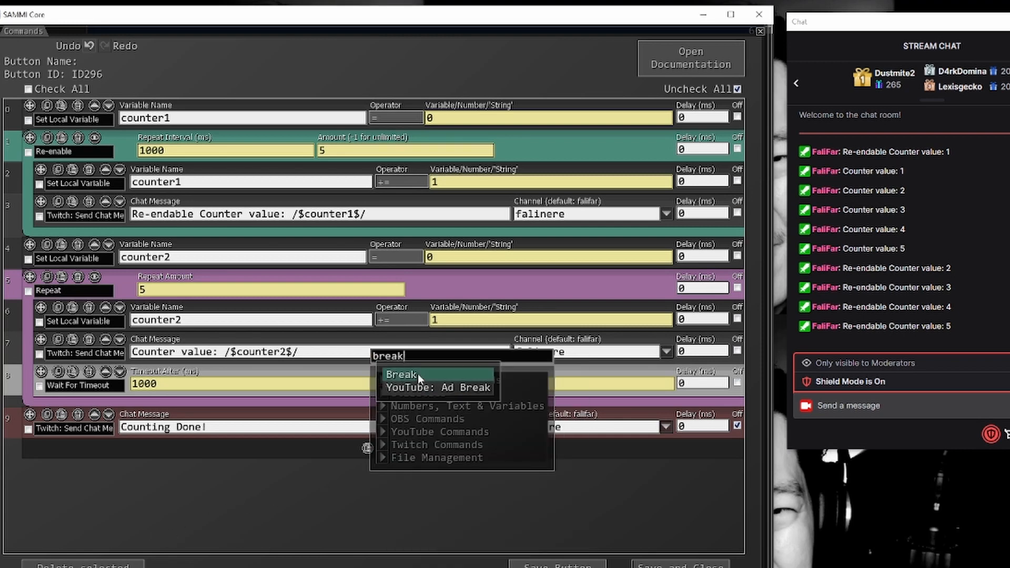
pyautogui.click(402, 375)
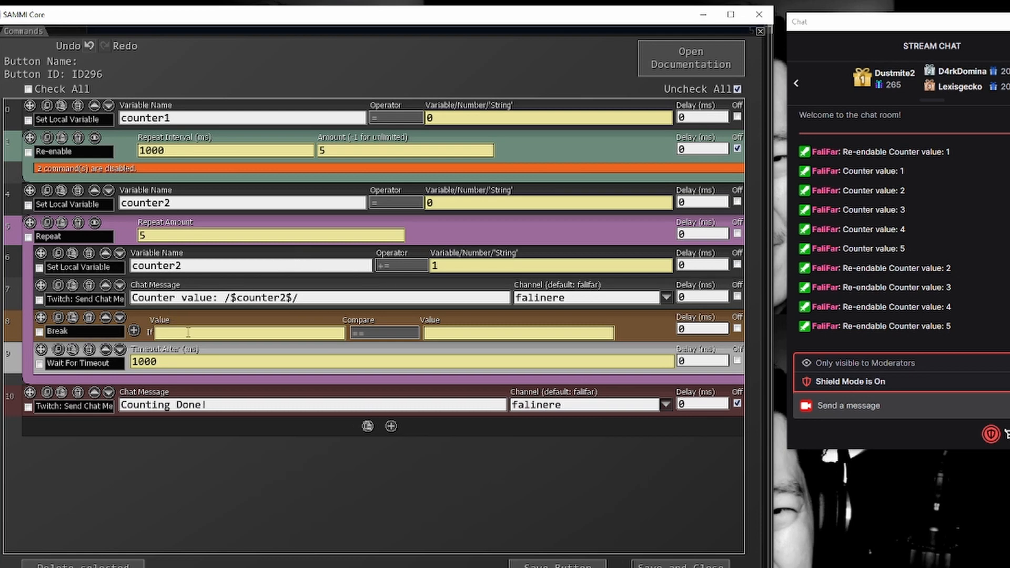
pyautogui.write('counter2')
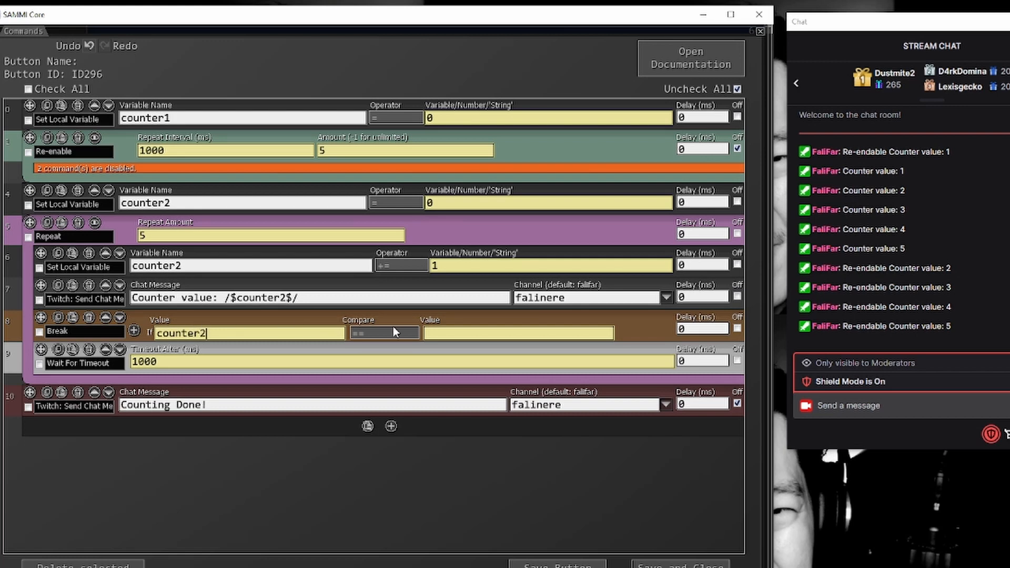
pyautogui.click(384, 331)
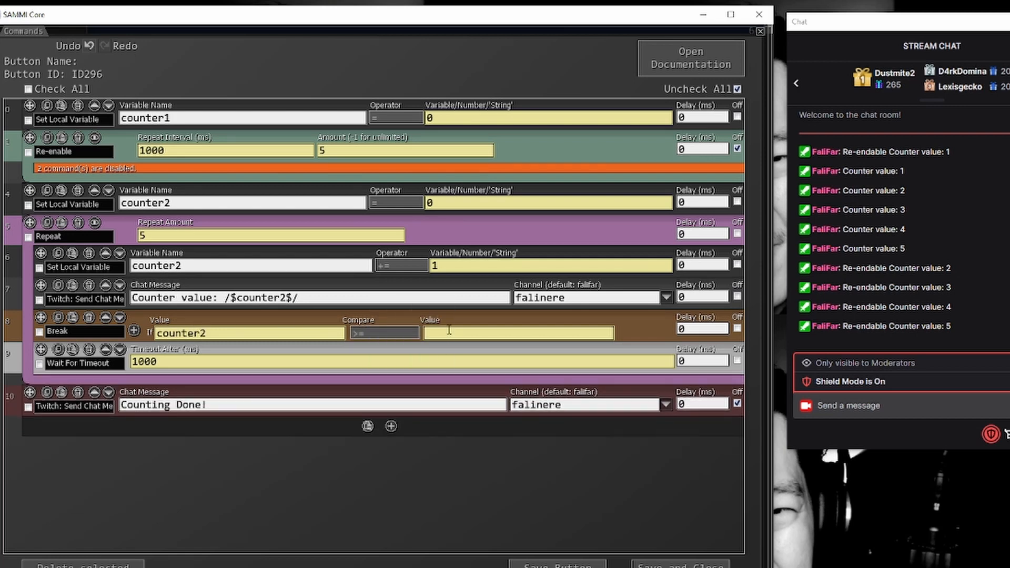
pyautogui.write('3')
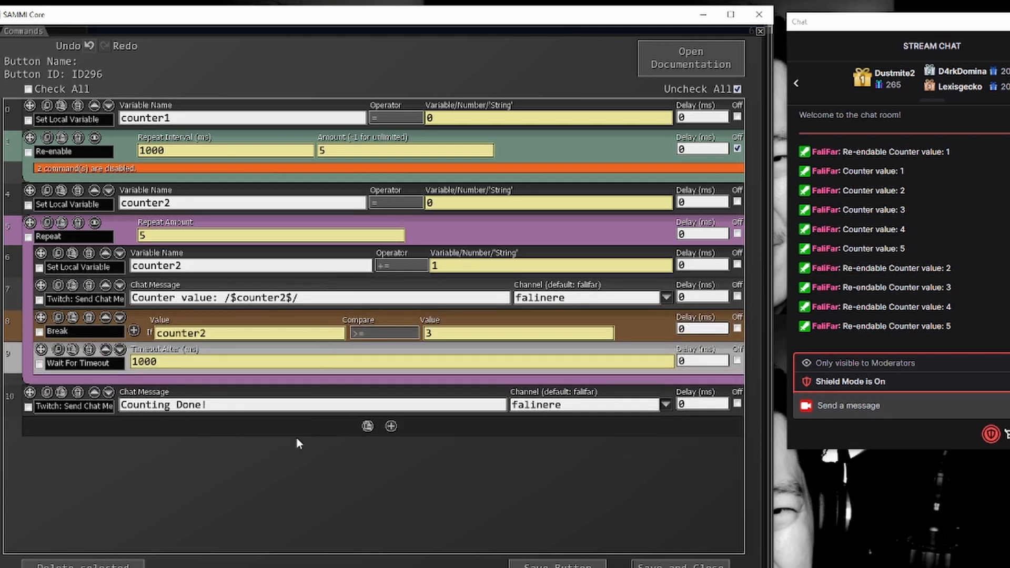
pyautogui.moveTo(276, 458)
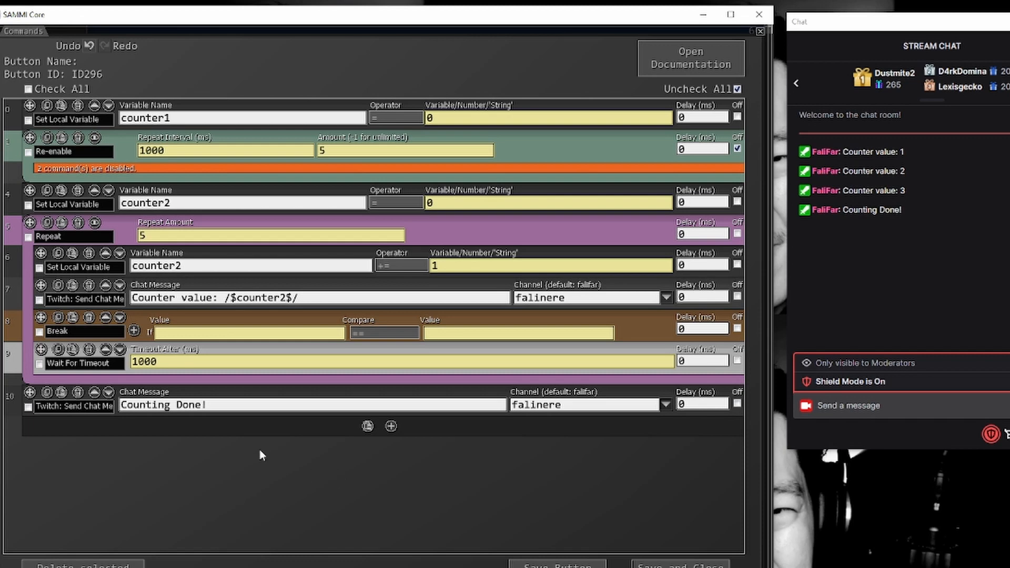
pyautogui.moveTo(161, 326)
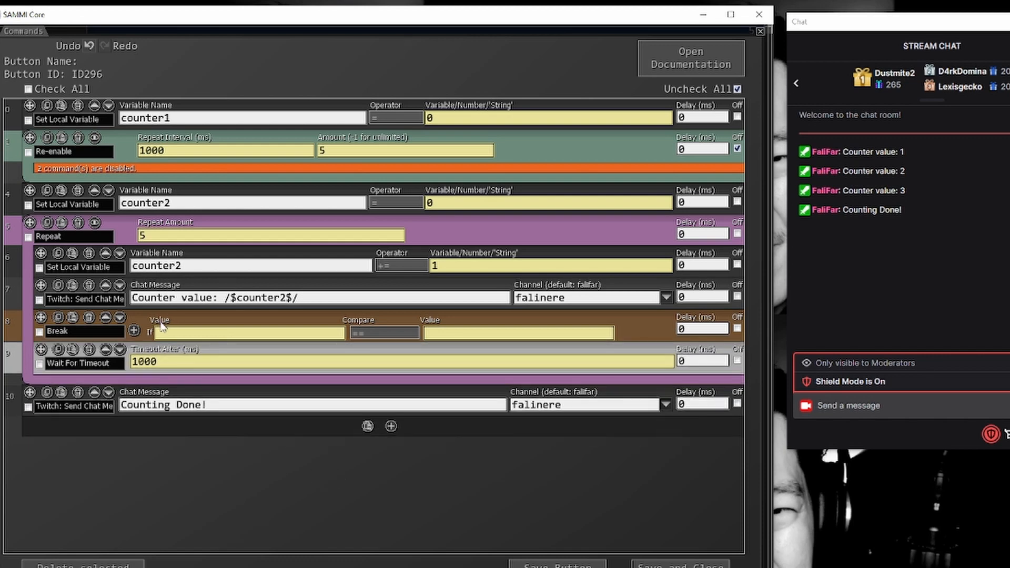
pyautogui.moveTo(487, 507)
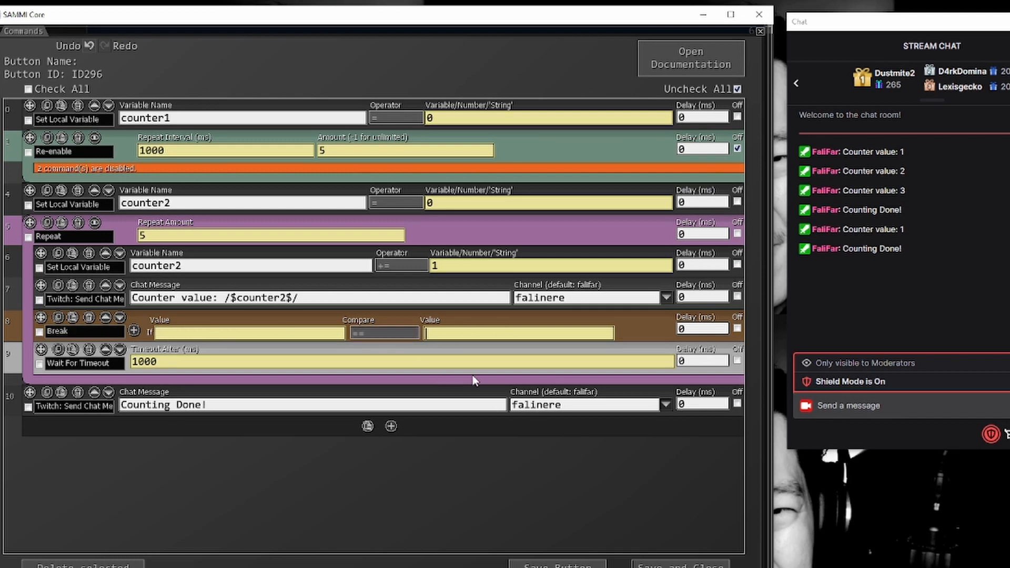
pyautogui.moveTo(438, 358)
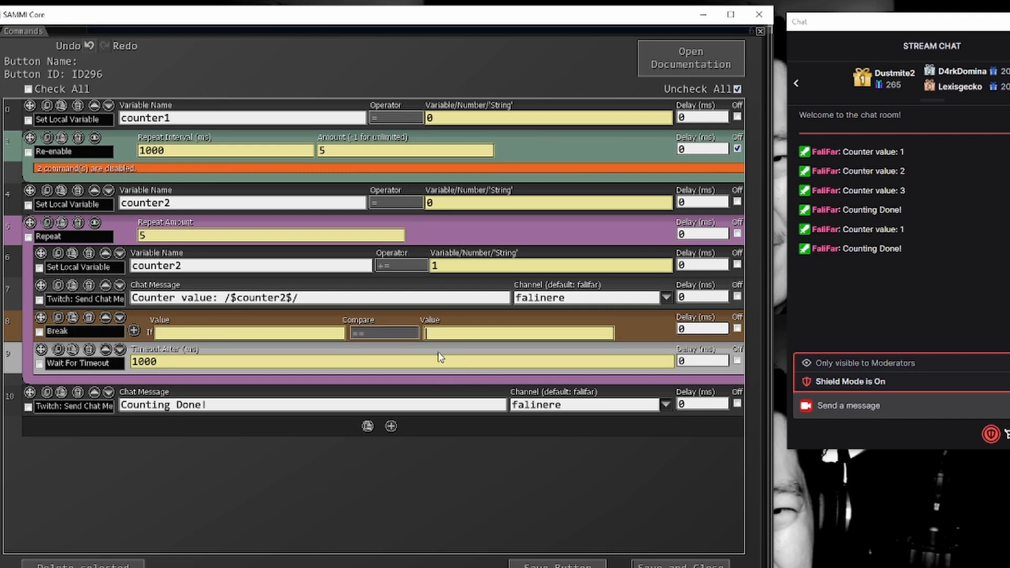
pyautogui.moveTo(430, 422)
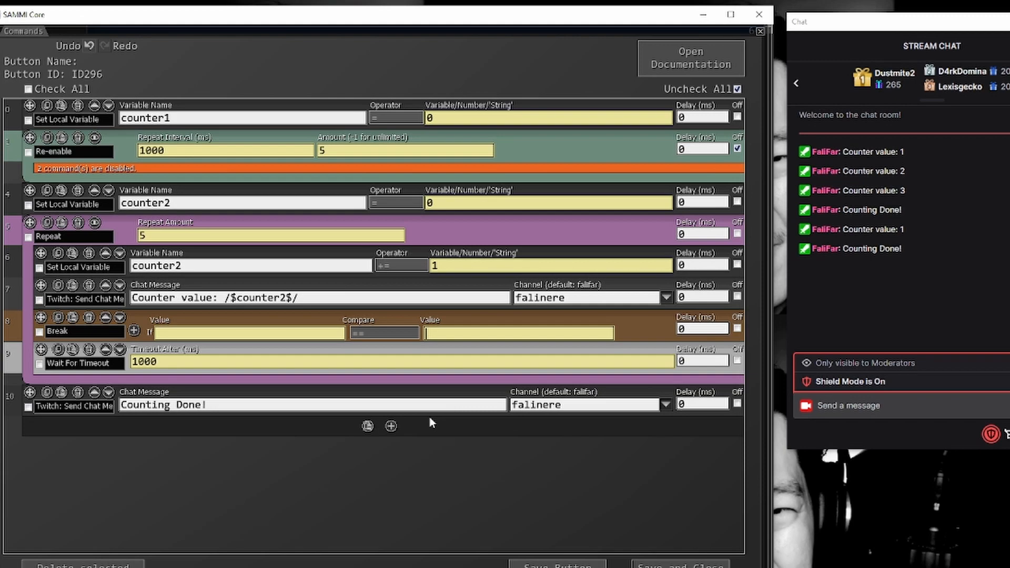